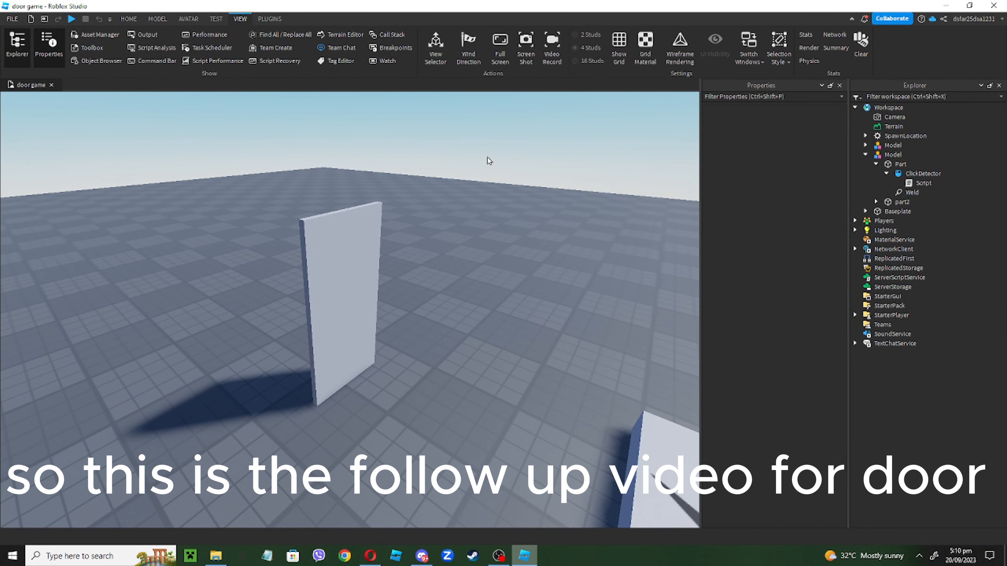
Toggle wireframe rendering on and off and bring up the white door's click script.
click(680, 45)
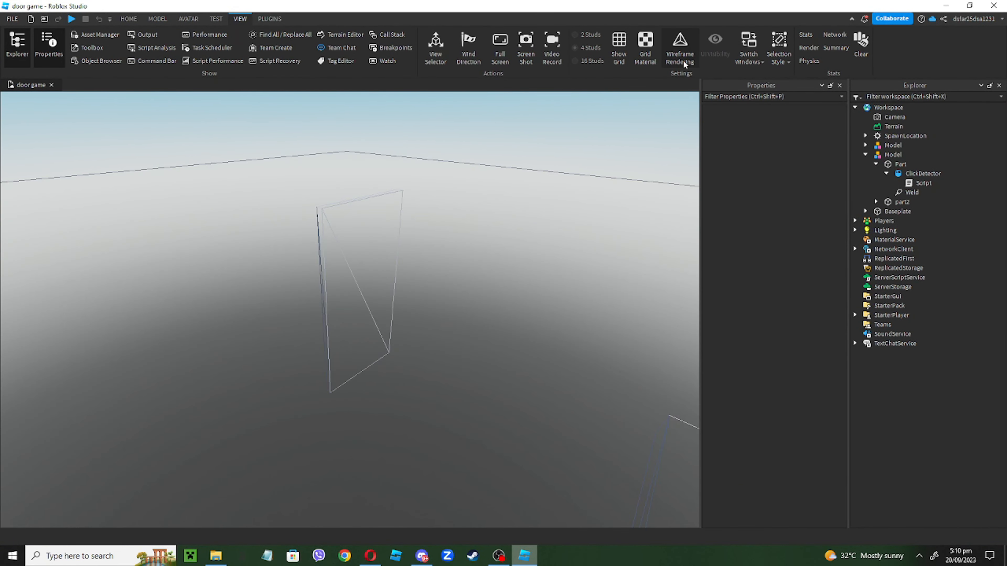
click(680, 47)
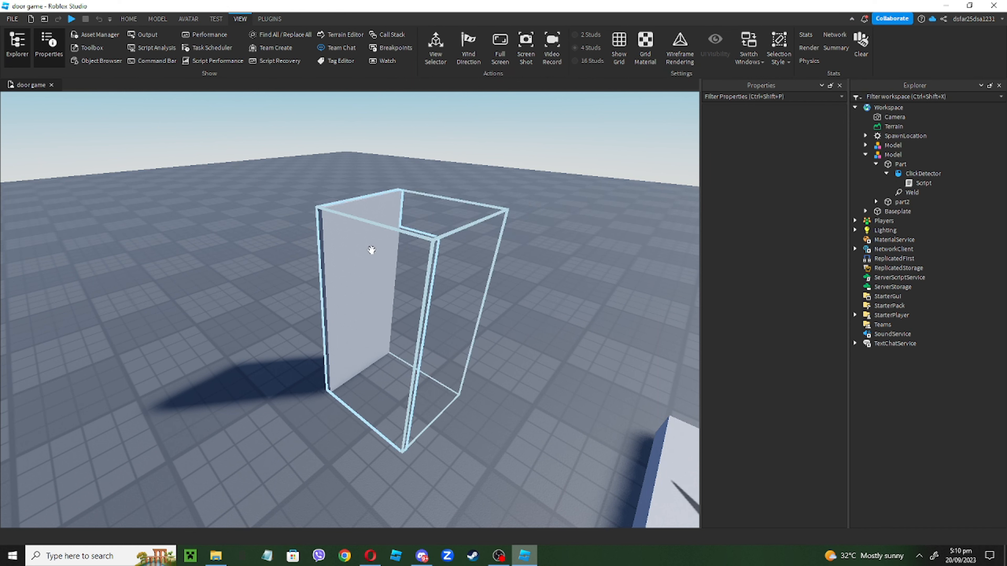
double_click(923, 183)
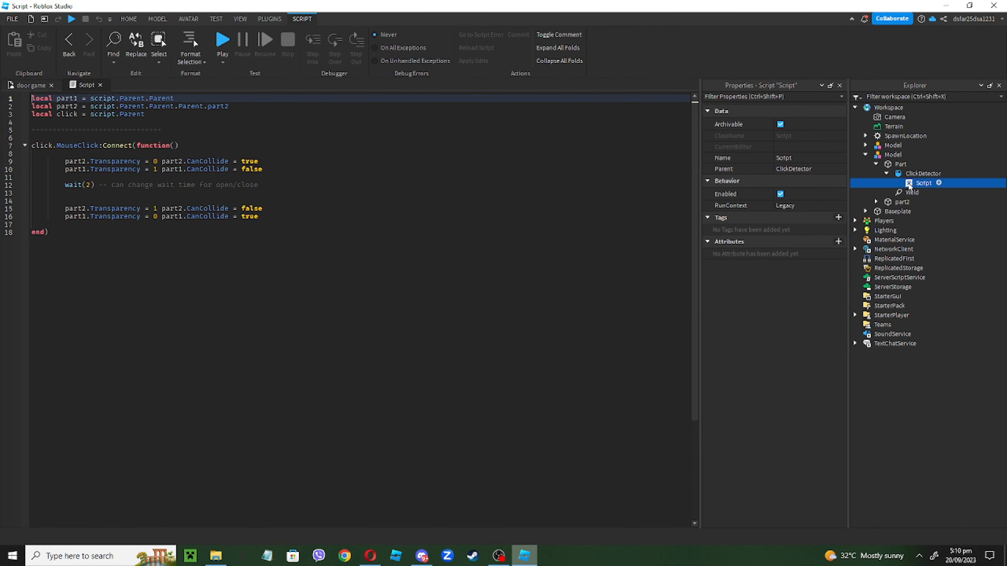
Close the click script after a glance and show the Toolbox library of saved models.
click(193, 177)
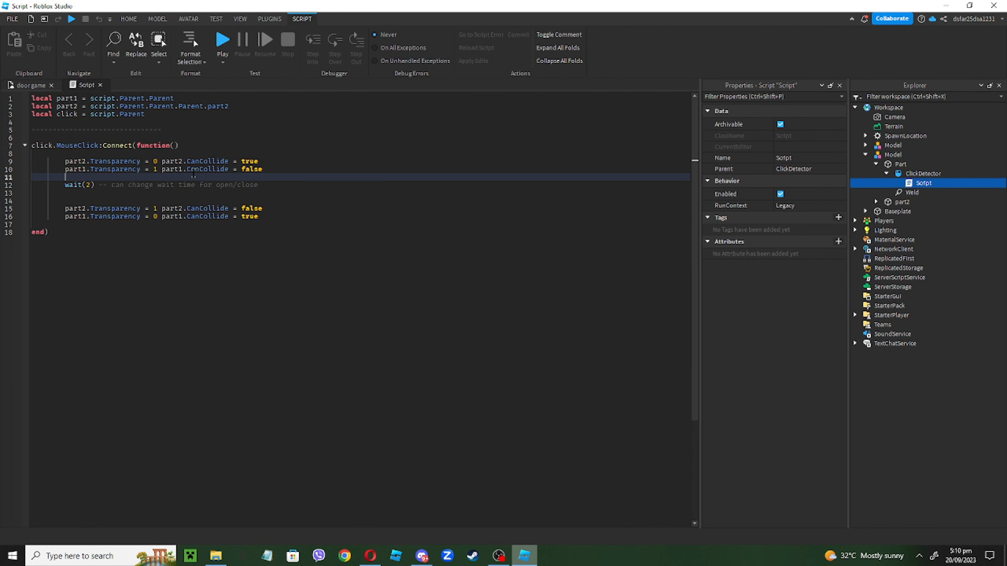
click(239, 19)
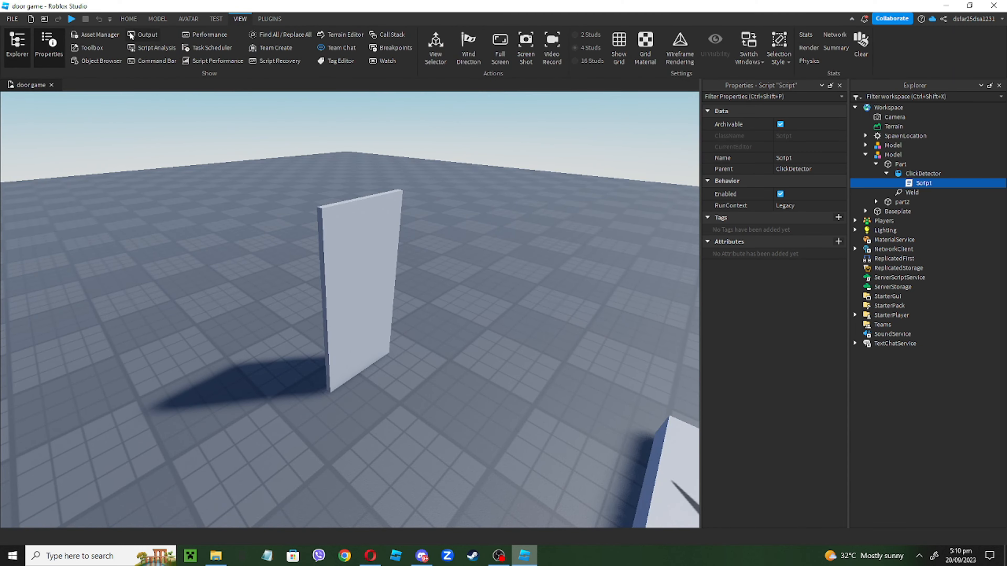
click(892, 145)
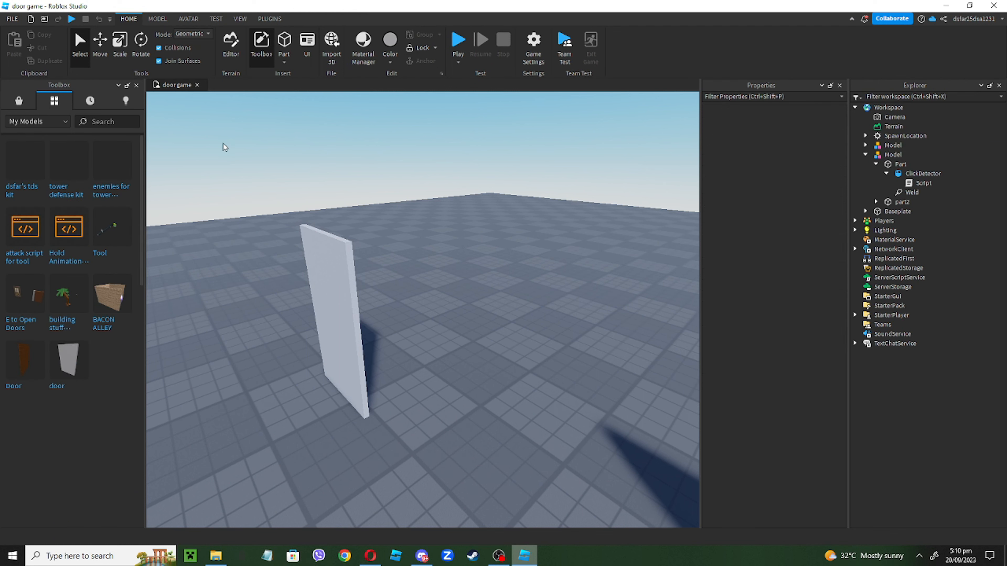
Insert the wooden Door model, accept its script warning, and expand its DoorOpened and DoorClosed sounds in Explorer.
click(25, 359)
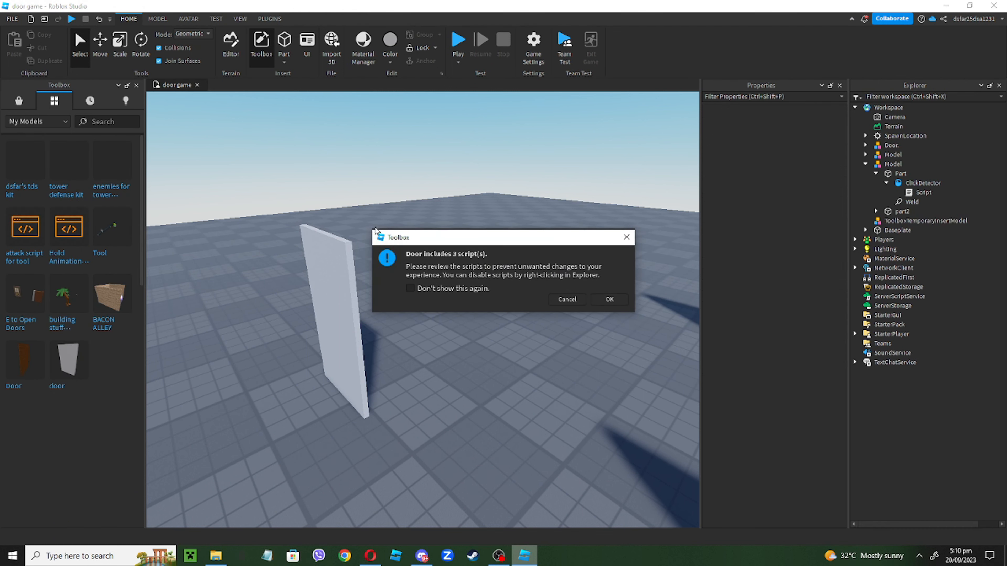
click(607, 300)
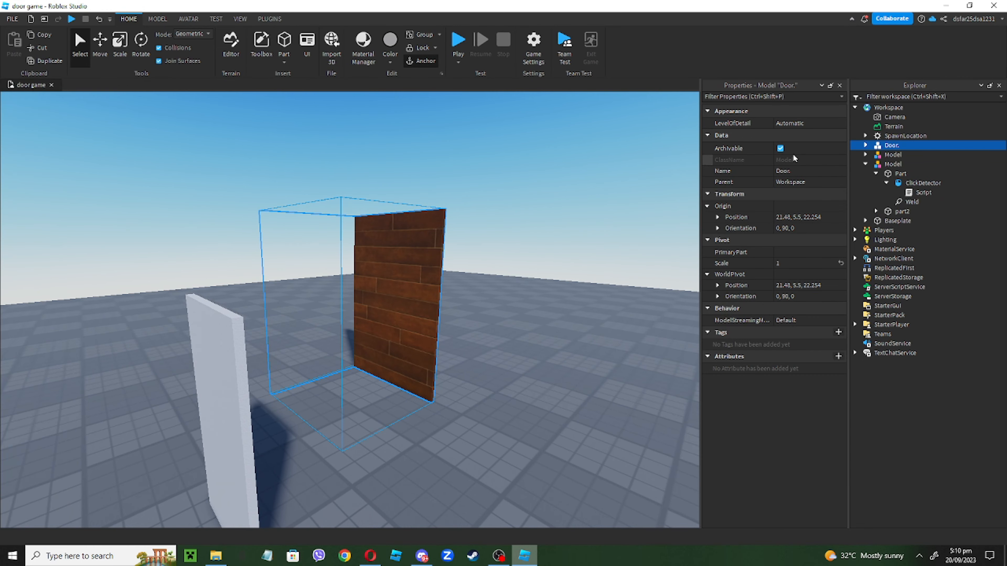
click(910, 154)
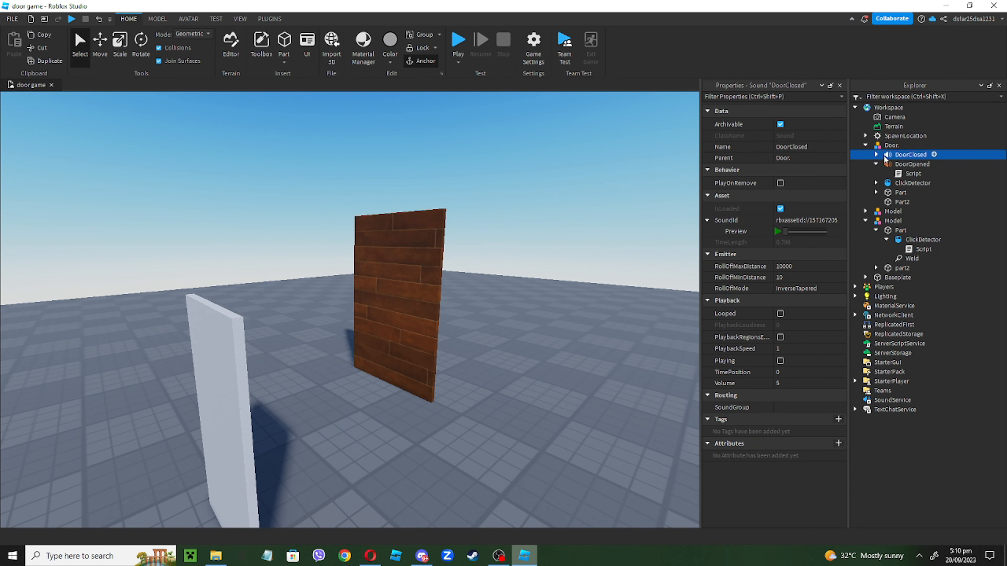
click(913, 164)
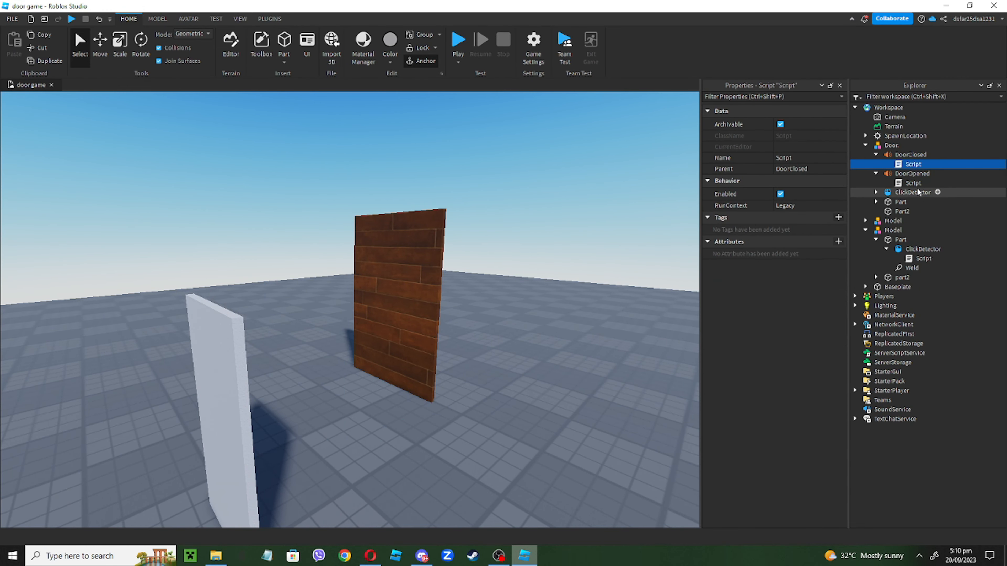
click(912, 173)
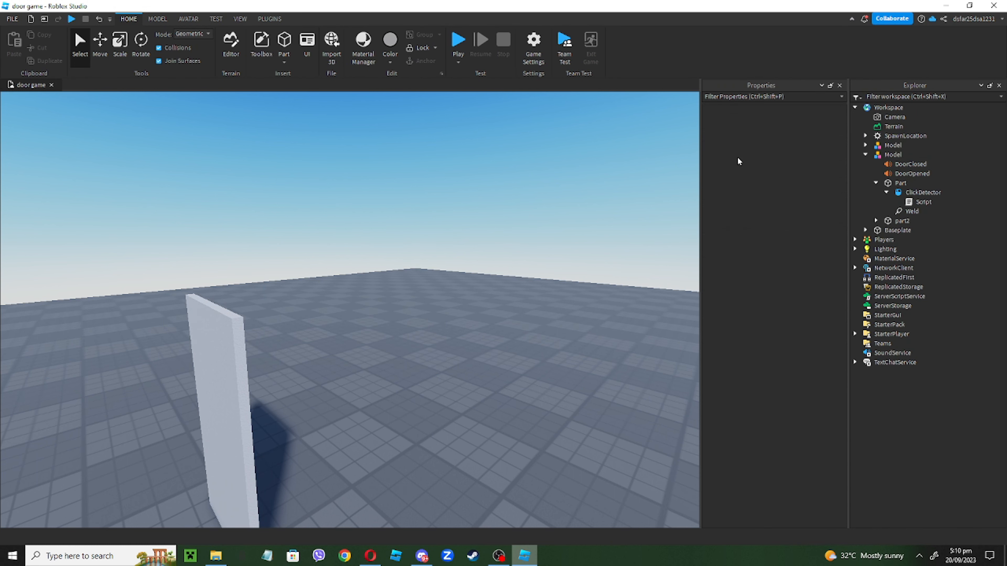
In the white door's click script, add a dooropensound variable referencing script.Parent.Parent.Parent.DoorOpened.
click(892, 154)
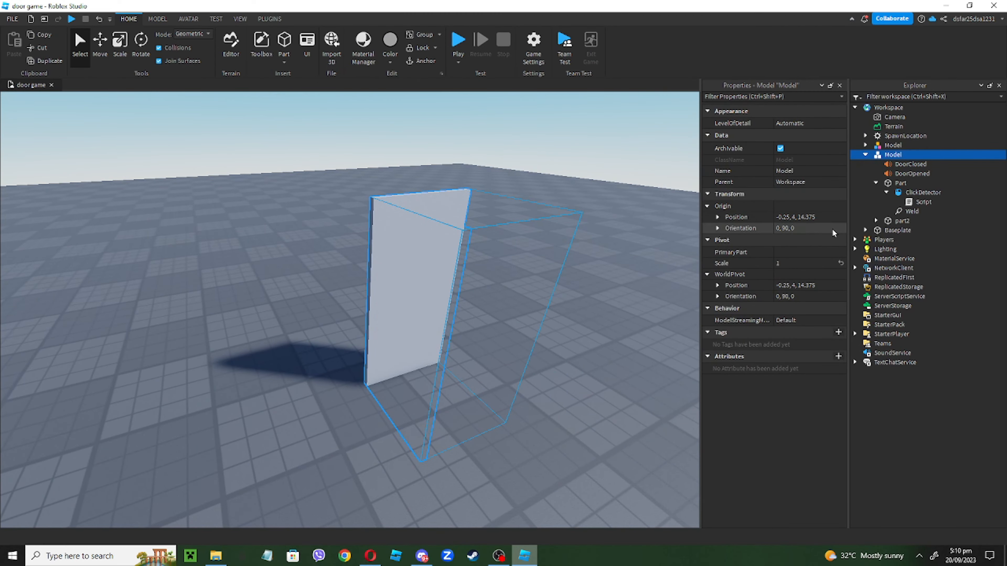
double_click(924, 202)
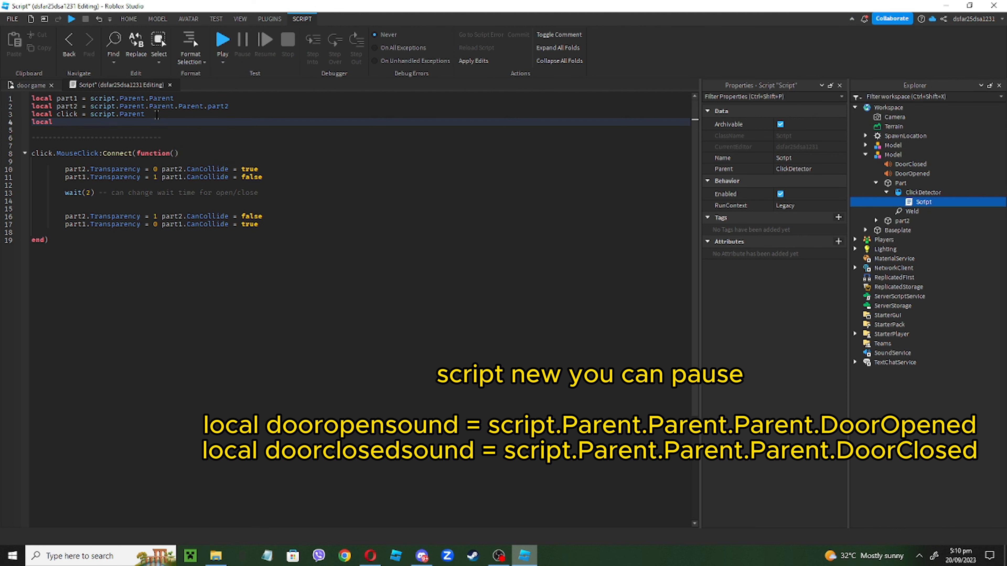
text(dooropensound = script.Parent)
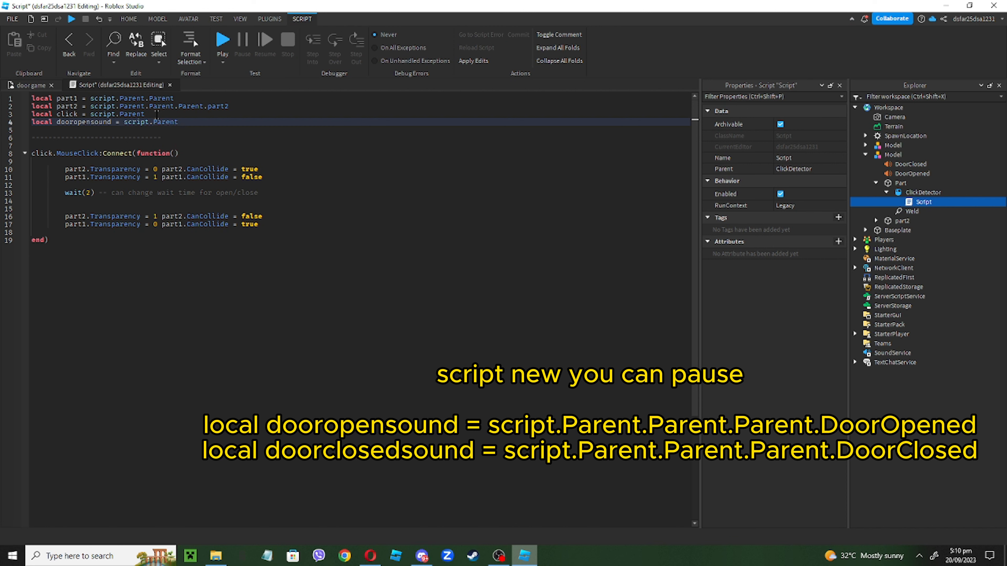
text(d)
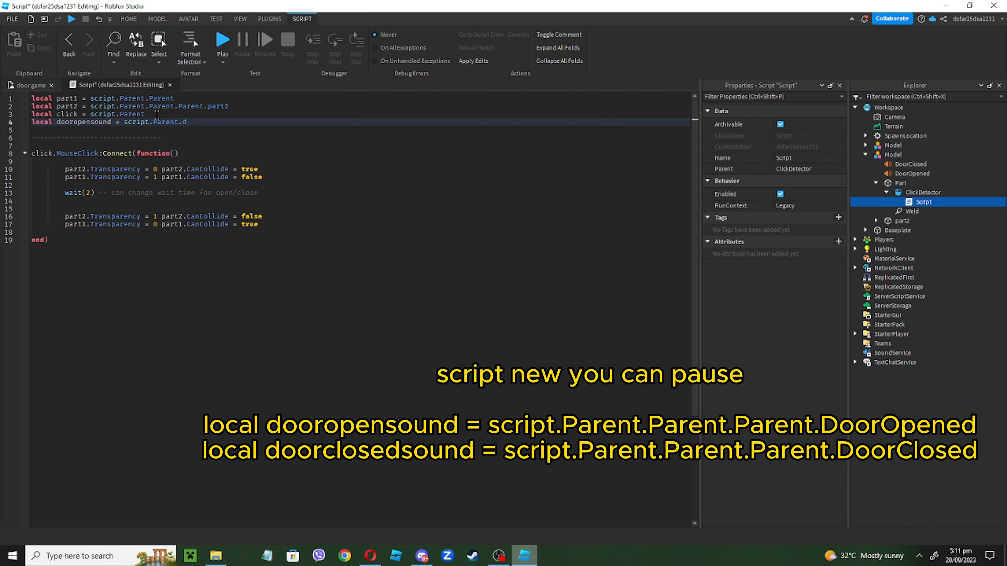
text(.)
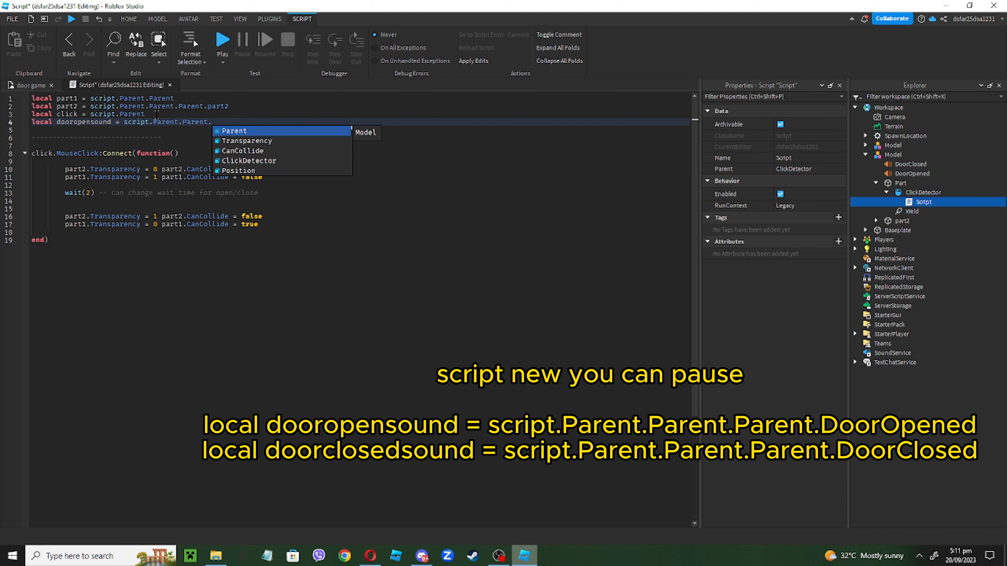
Add a doorclosedsound variable referencing script.Parent.Parent.Parent.DoorClosed via autocomplete.
text(doo)
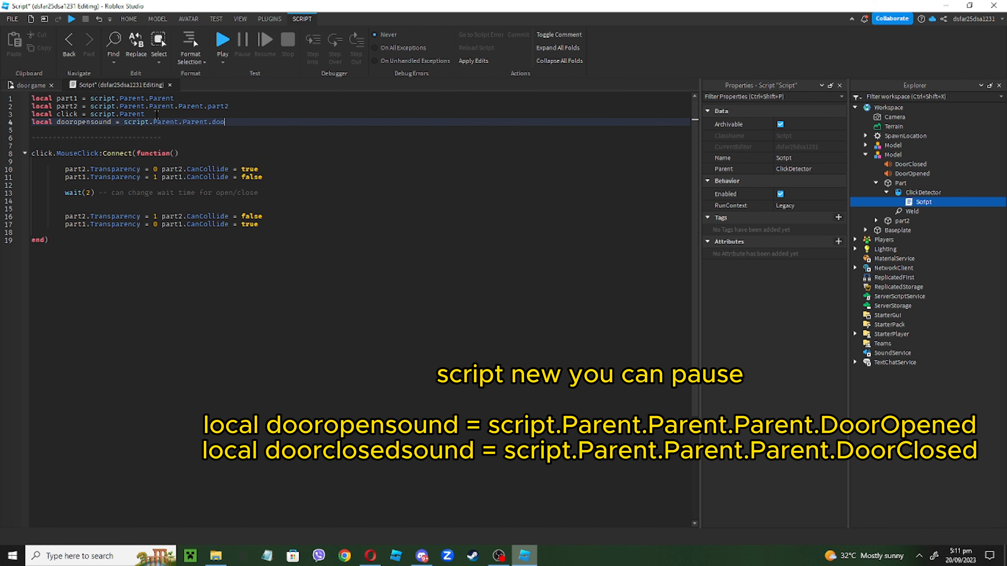
key(Backspace)
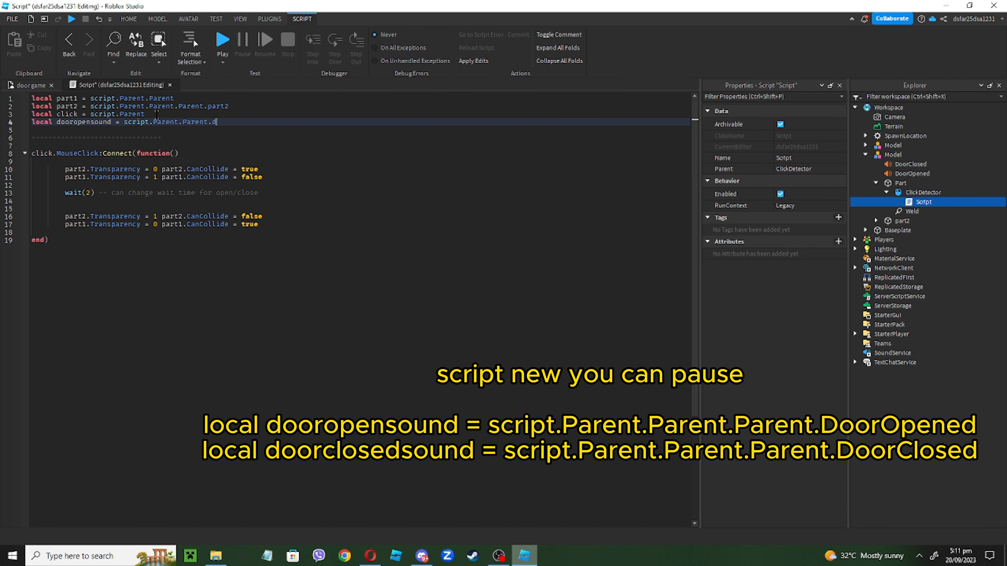
text(.doo)
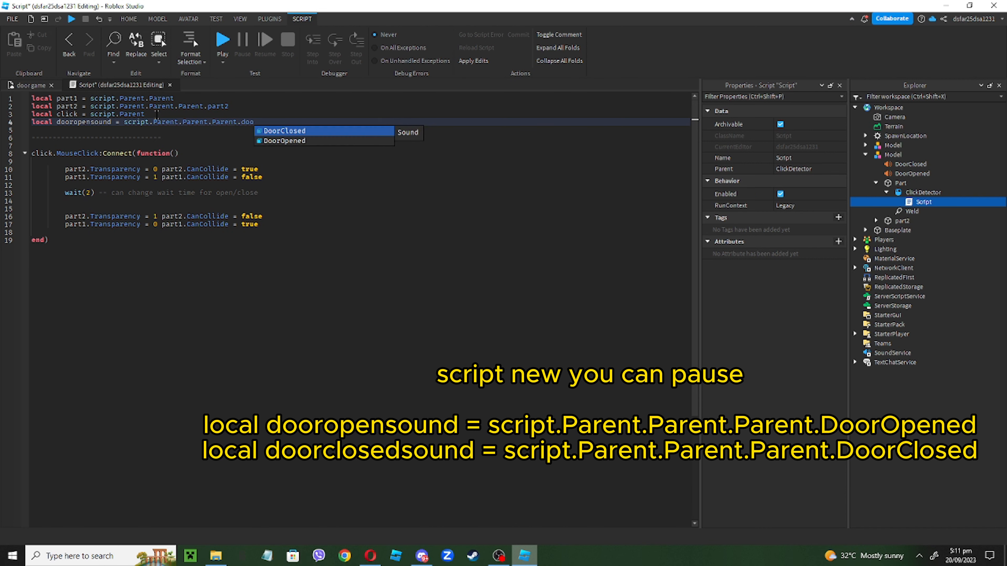
text(lo)
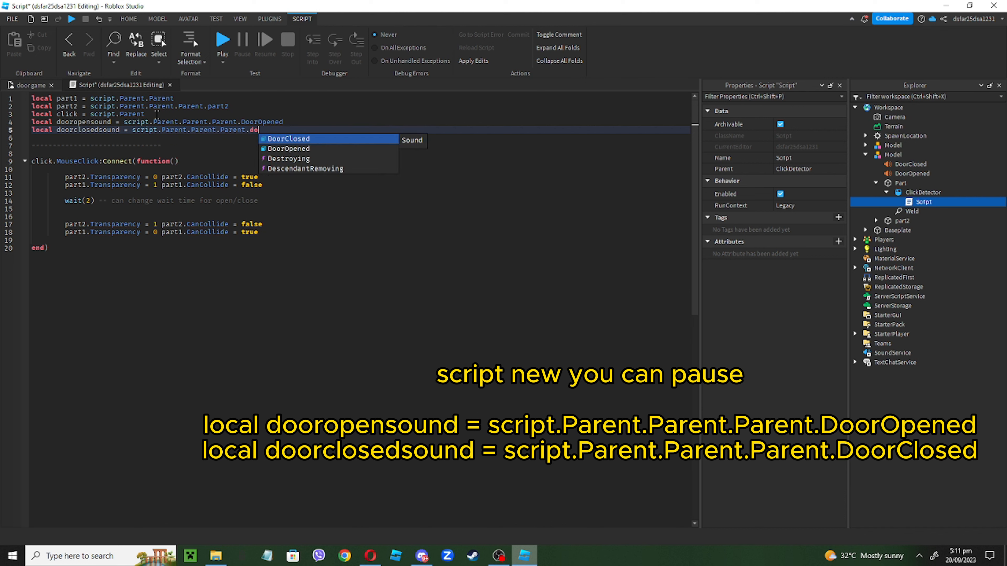
click(286, 139)
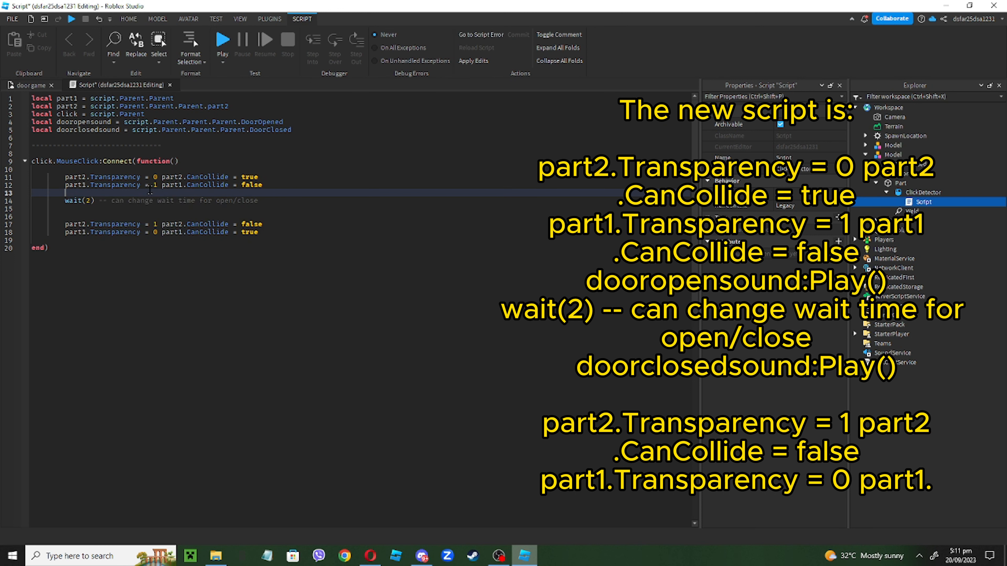
Call dooropensound:Play() before the wait(2) and doorclosedsound:Play() after it.
text(door)
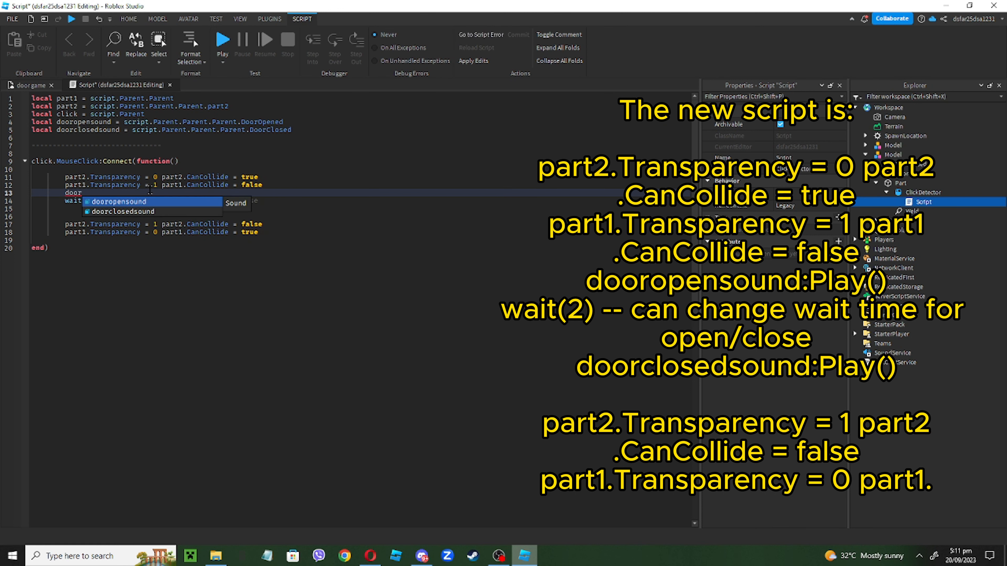
click(123, 202)
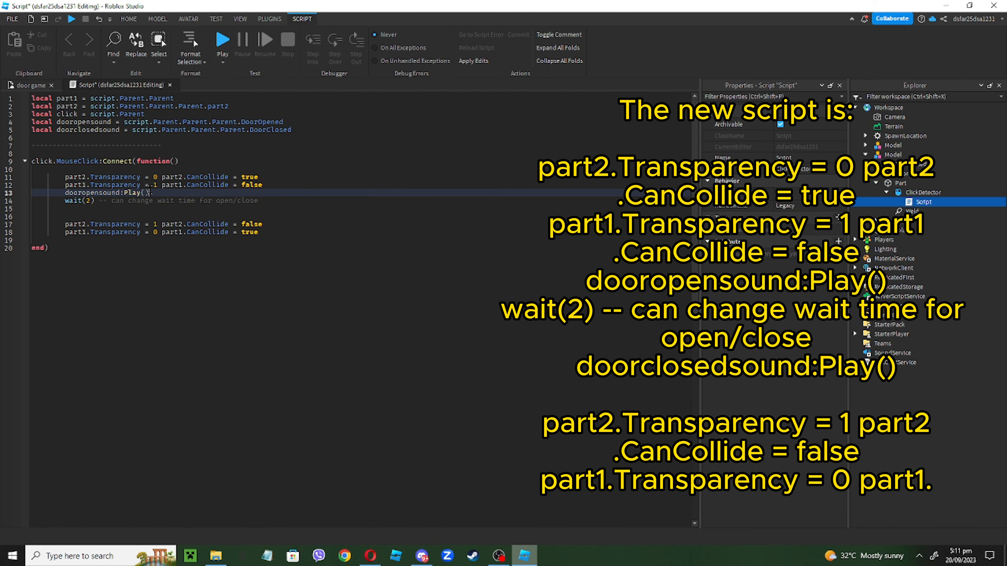
text(doorclosedsound)
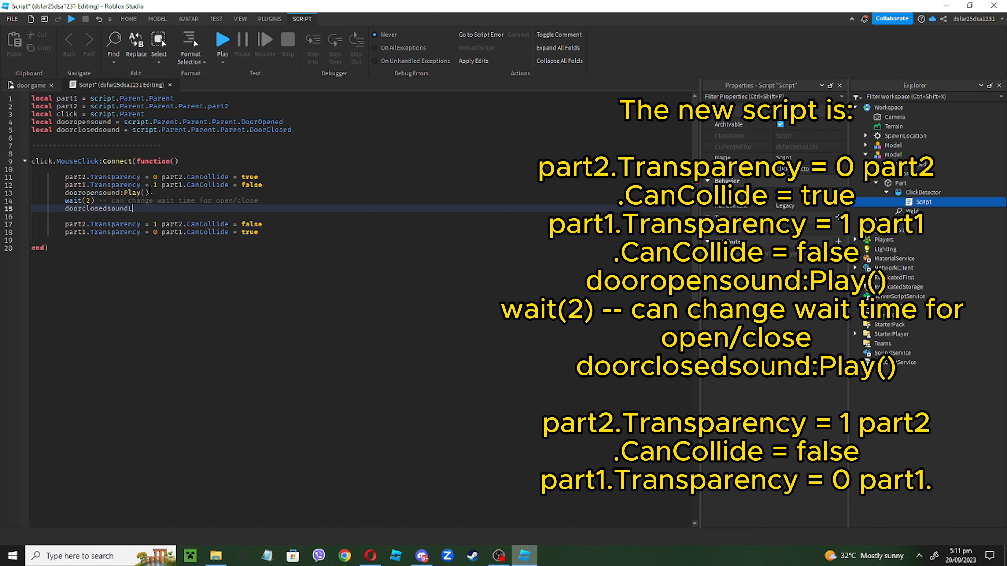
text(:Play())
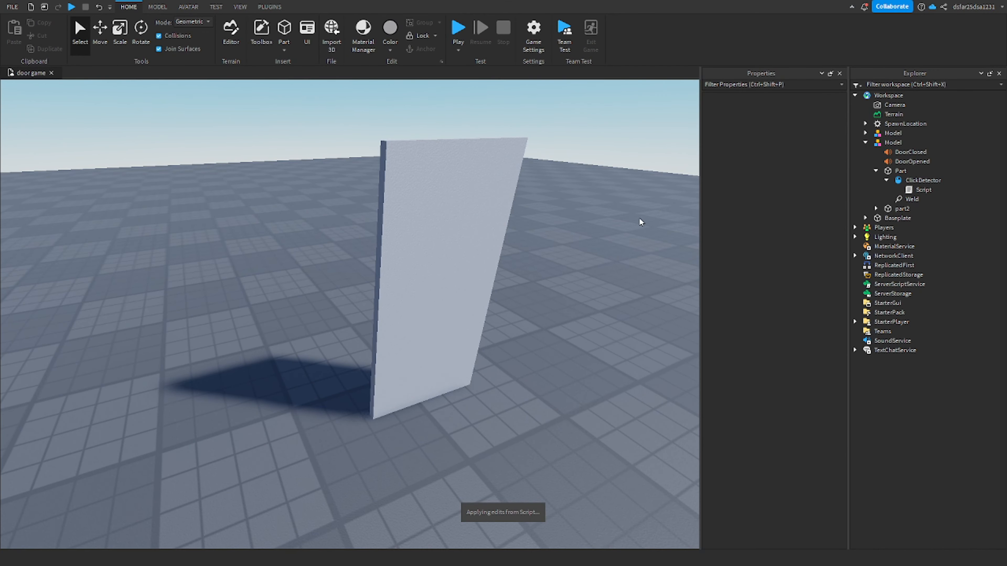
mouse_move(650, 237)
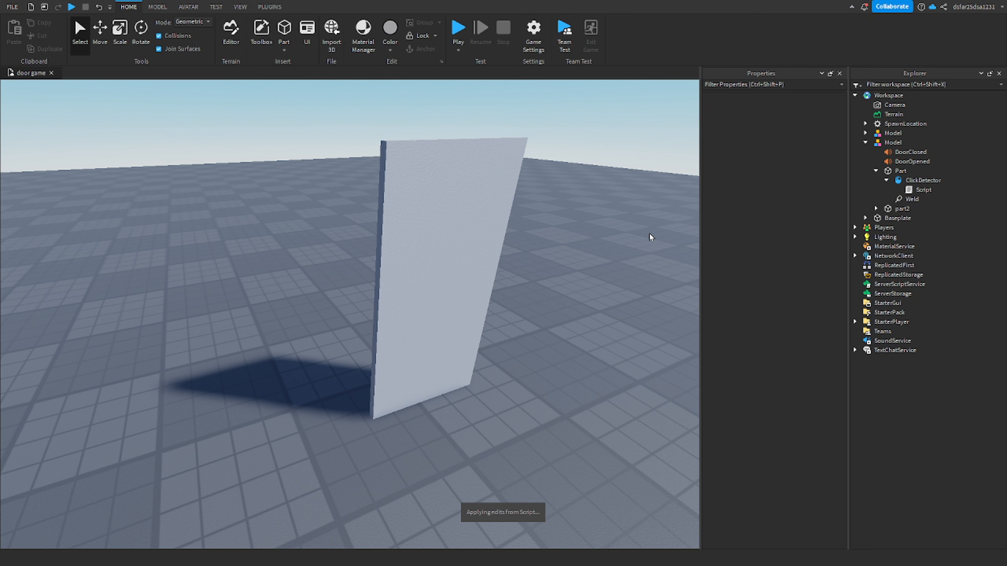
mouse_move(550, 287)
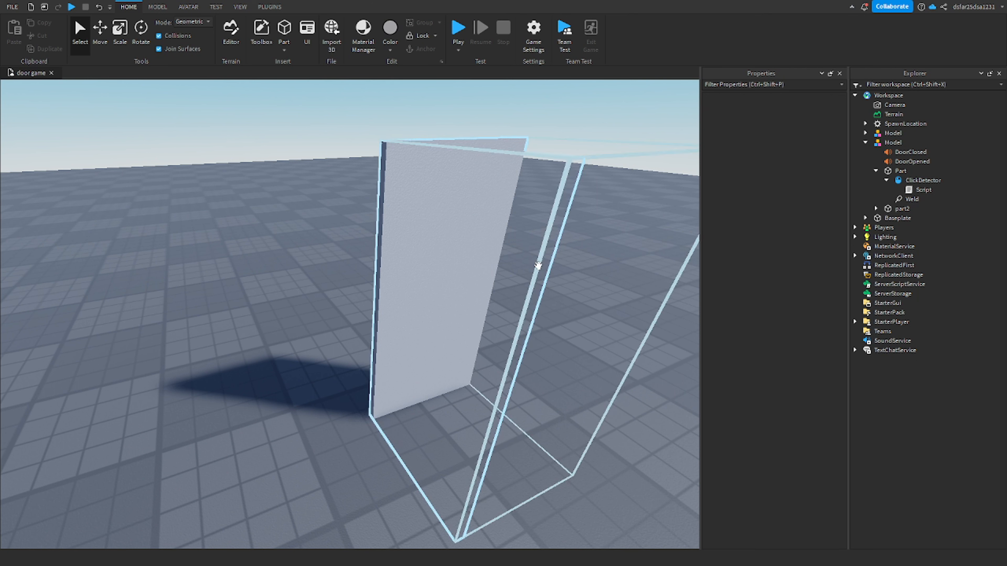
Start a play test so the avatar spawns near the white doors.
click(458, 27)
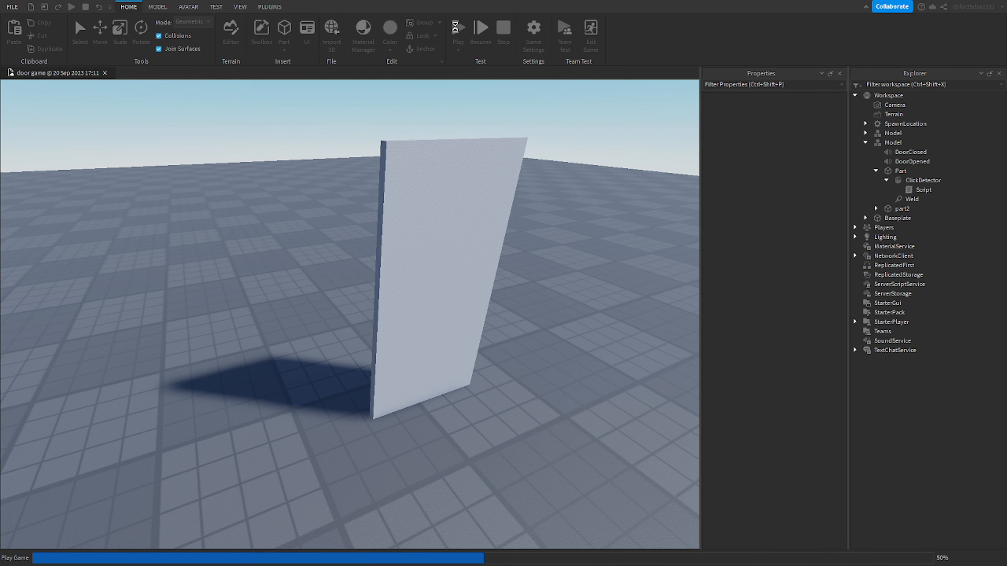
click(458, 28)
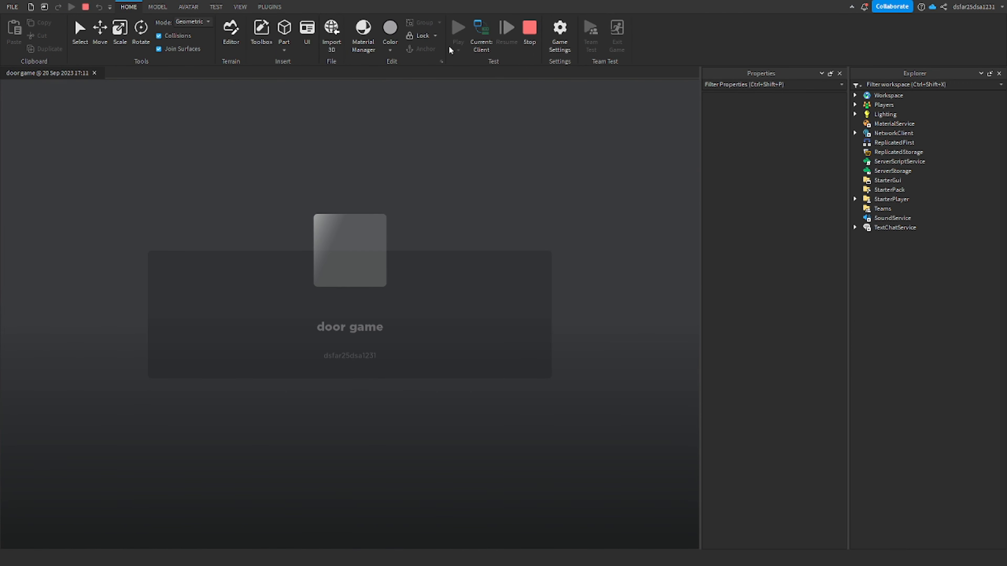
click(458, 28)
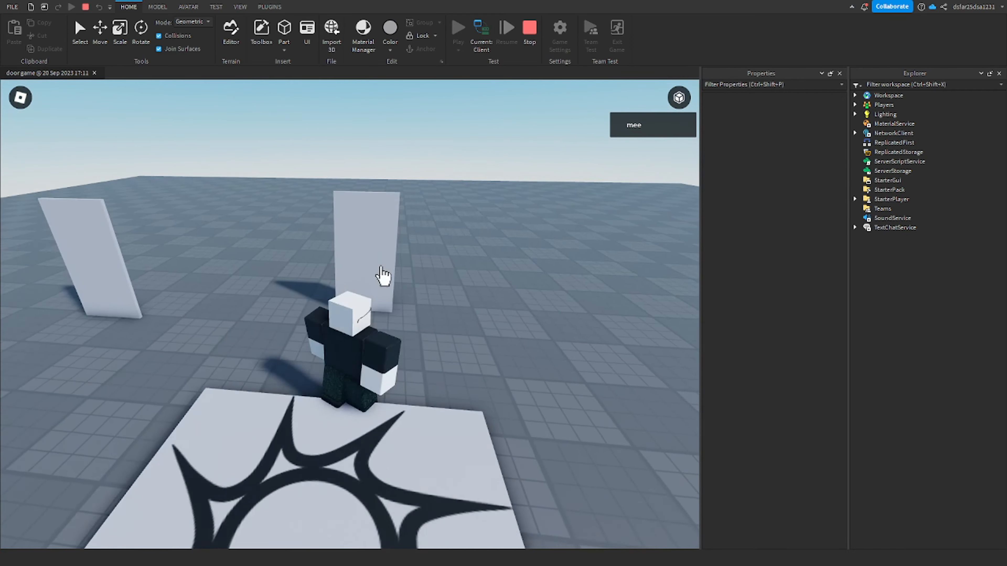